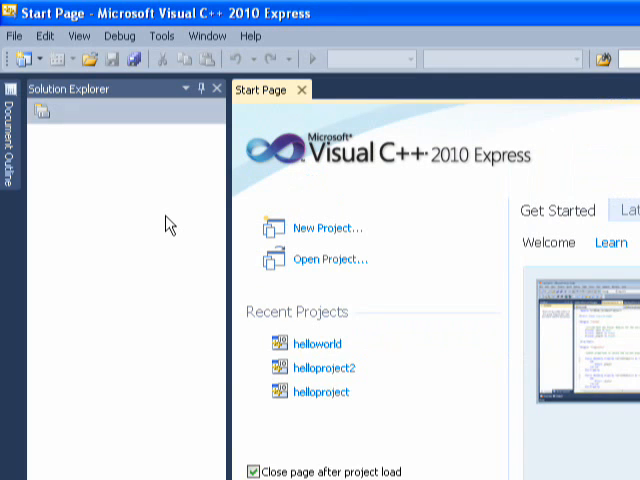
pyautogui.moveTo(138, 196)
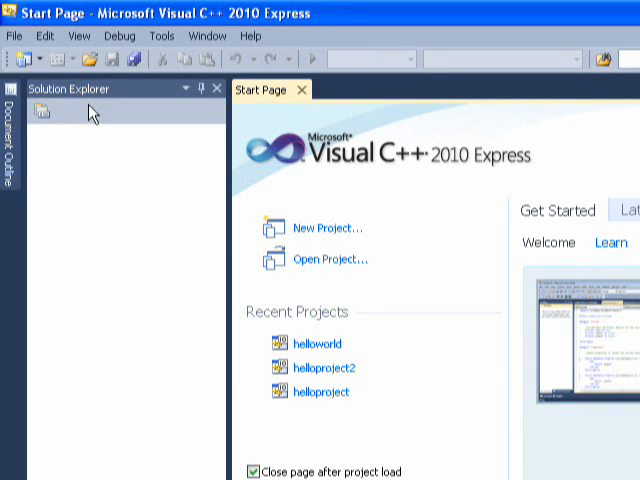
pyautogui.moveTo(12, 36)
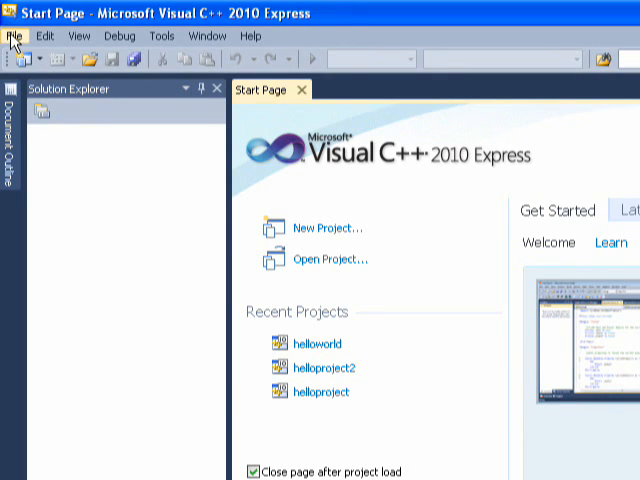
# Start creating a new project from the File menu on the Start Page
pyautogui.click(12, 36)
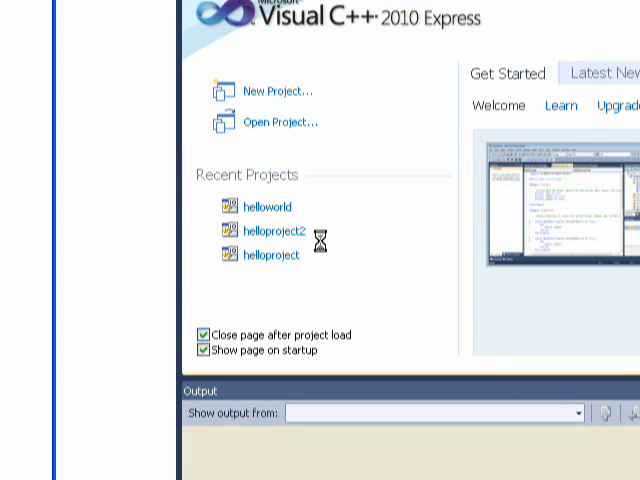
# Create a Win32 Console Application project named calculatorproject
pyautogui.click(272, 90)
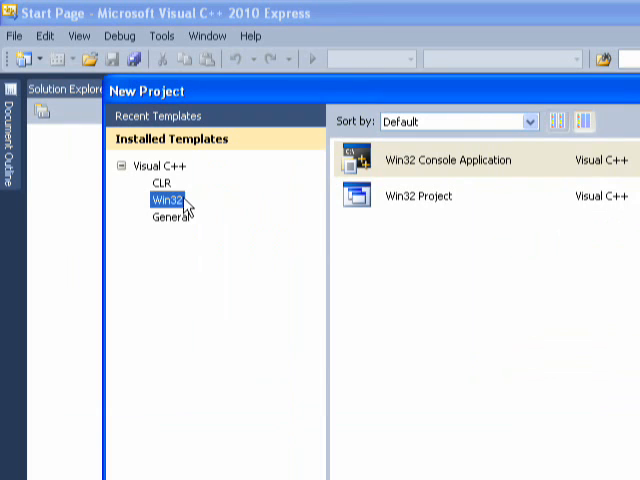
pyautogui.moveTo(208, 208)
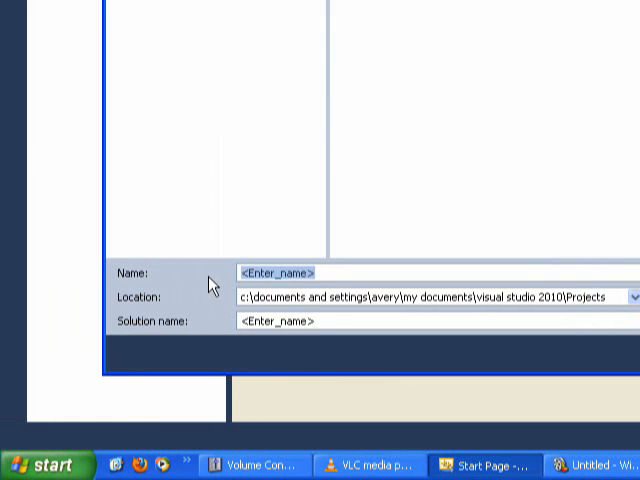
pyautogui.write('calc')
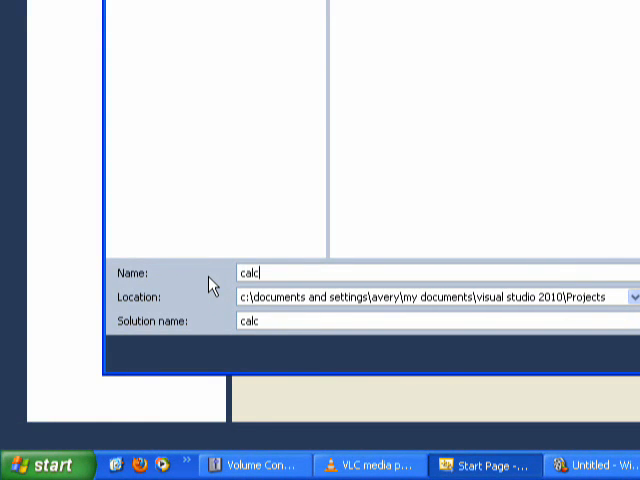
pyautogui.write('ulat')
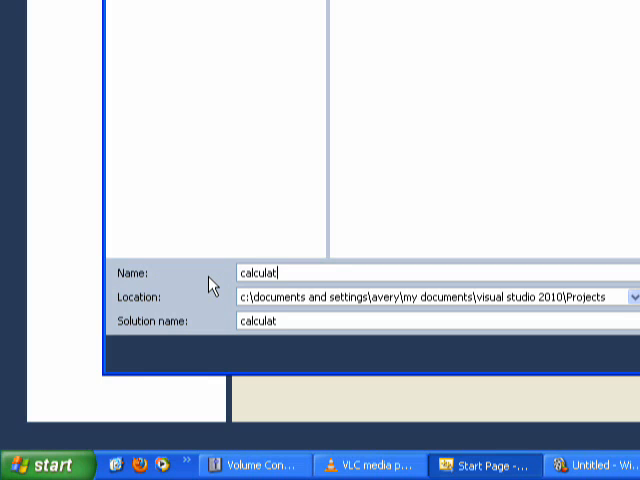
pyautogui.write('orpro')
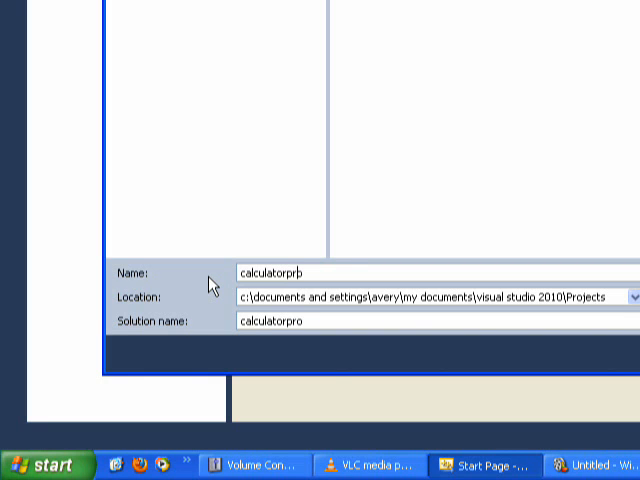
pyautogui.write('ject')
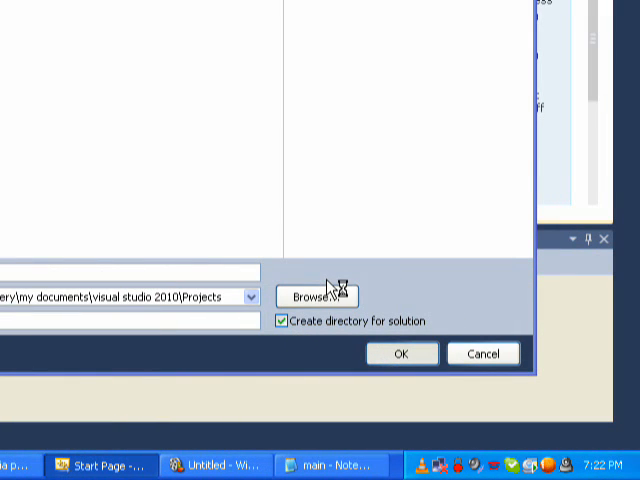
pyautogui.click(400, 352)
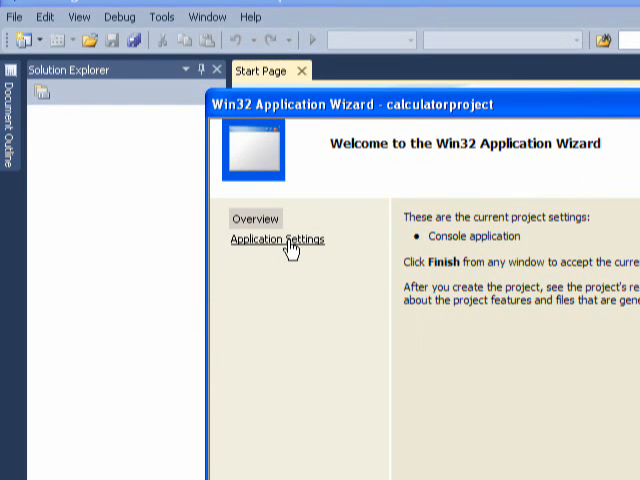
pyautogui.moveTo(284, 238)
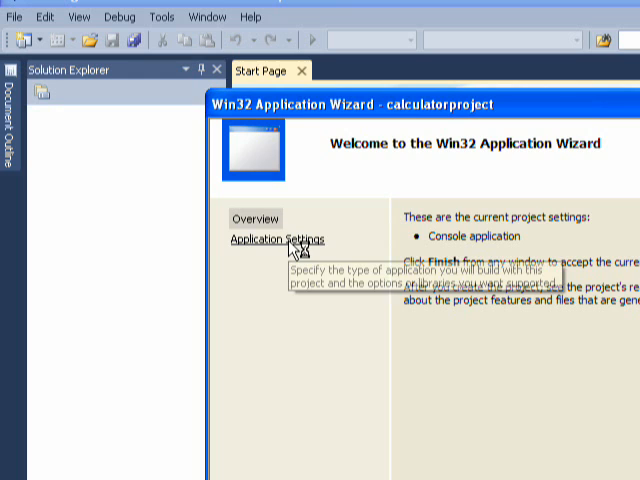
# Finish the Win32 Application Wizard with the Empty project option ticked
pyautogui.click(278, 240)
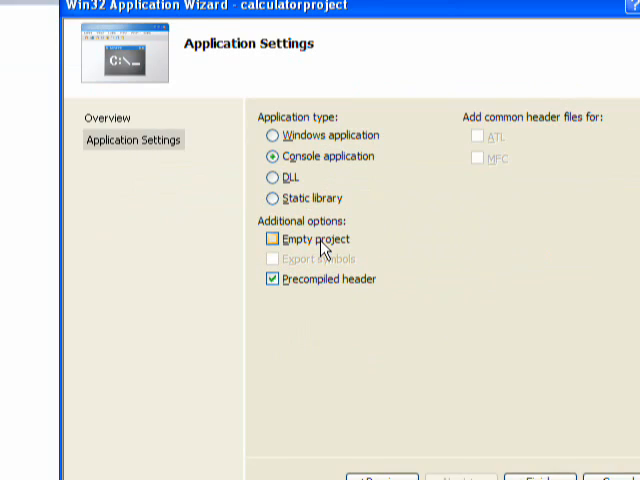
pyautogui.click(268, 238)
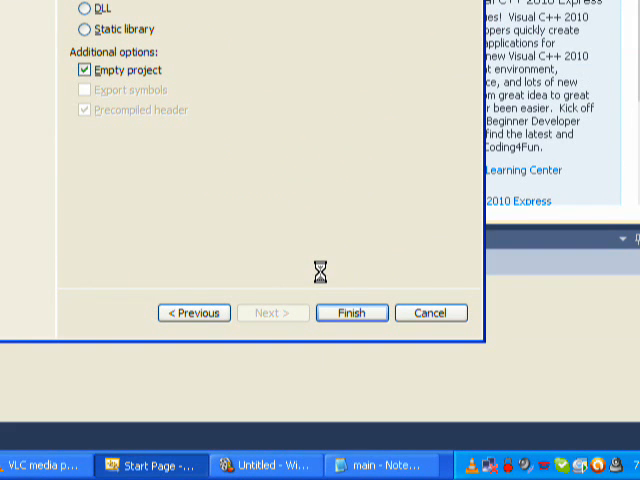
pyautogui.click(352, 312)
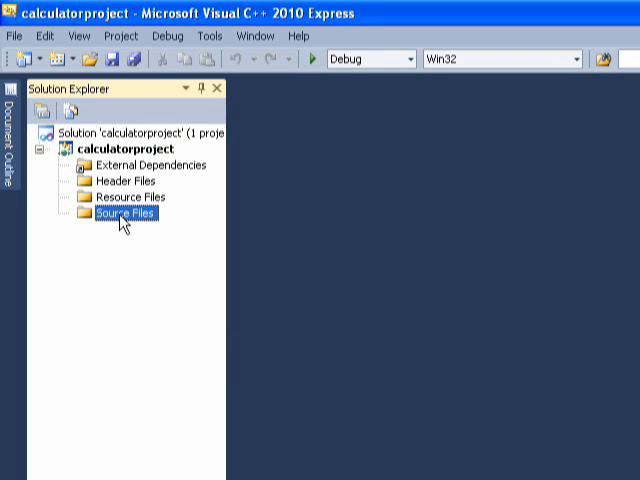
# Add a new source file named main.cpp to the Source Files folder
pyautogui.rightClick(120, 212)
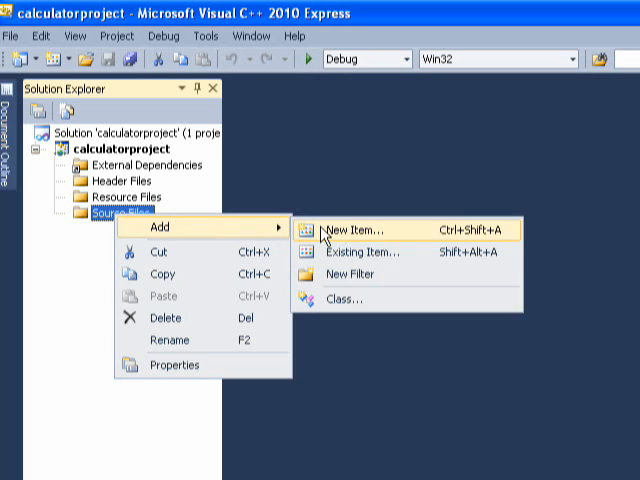
pyautogui.click(356, 228)
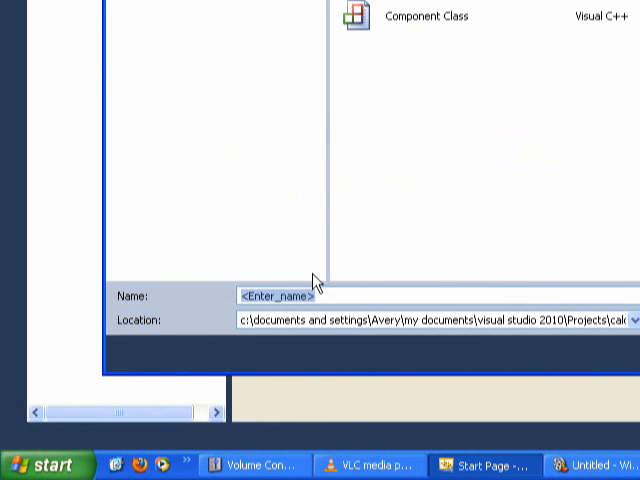
pyautogui.write('mail')
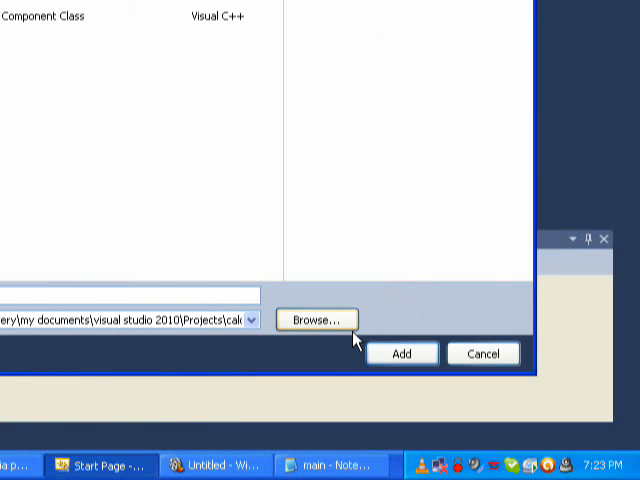
pyautogui.moveTo(400, 352)
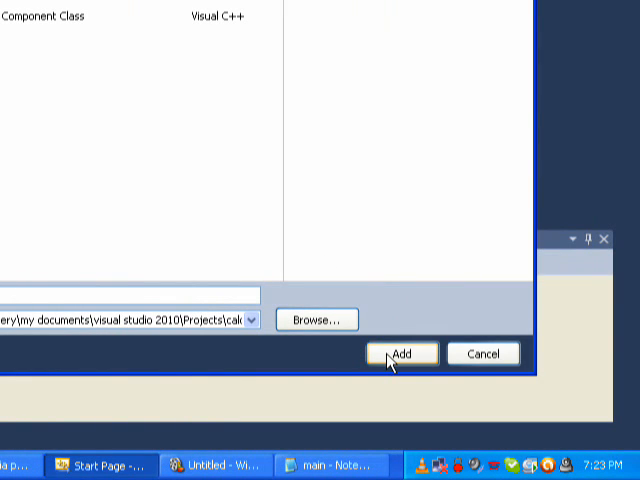
pyautogui.click(400, 352)
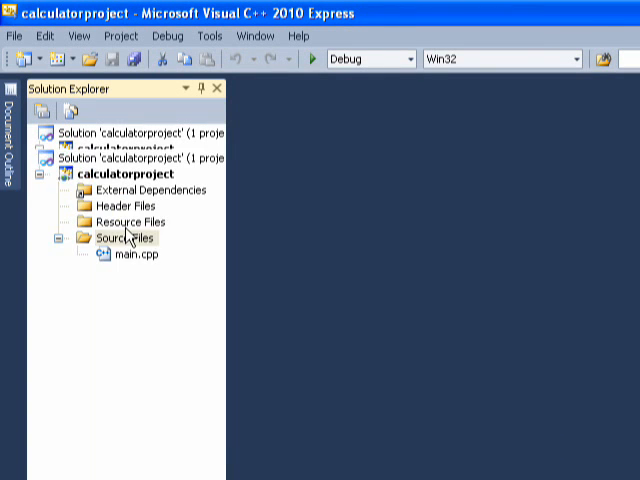
# Copy the calculator code from Notepad and paste it into the empty main.cpp
pyautogui.doubleClick(136, 252)
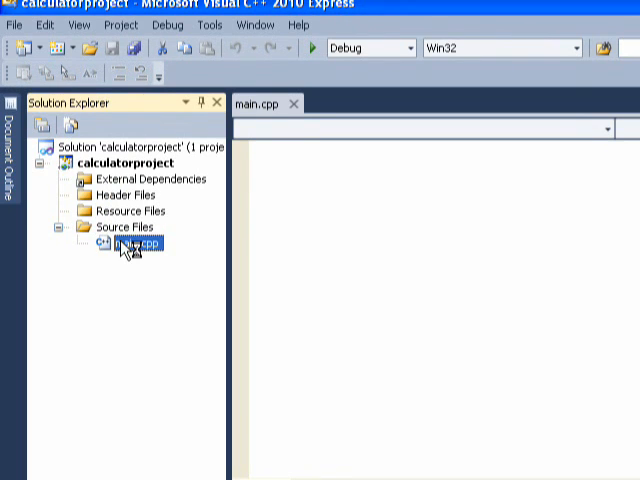
pyautogui.doubleClick(130, 244)
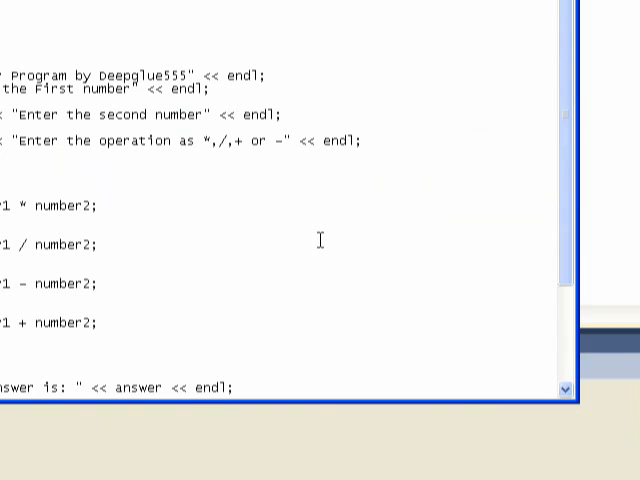
pyautogui.click(90, 96)
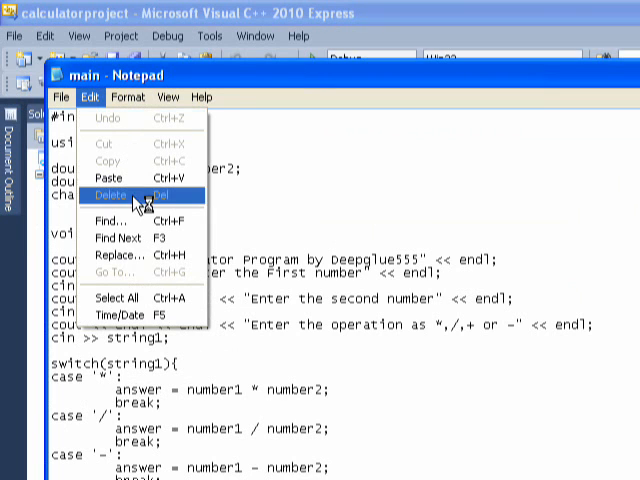
pyautogui.click(112, 300)
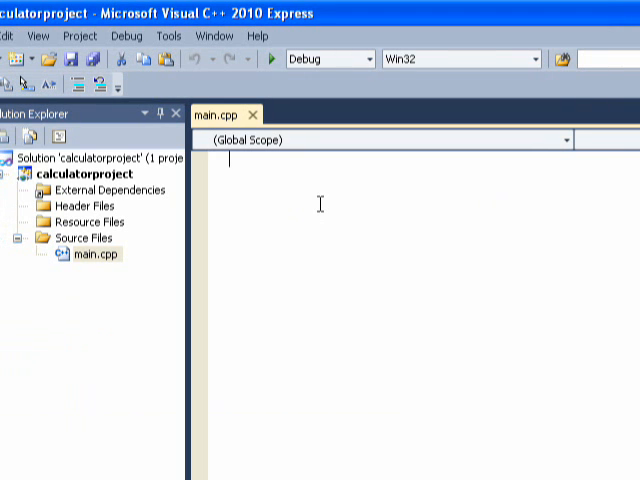
pyautogui.rightClick(320, 204)
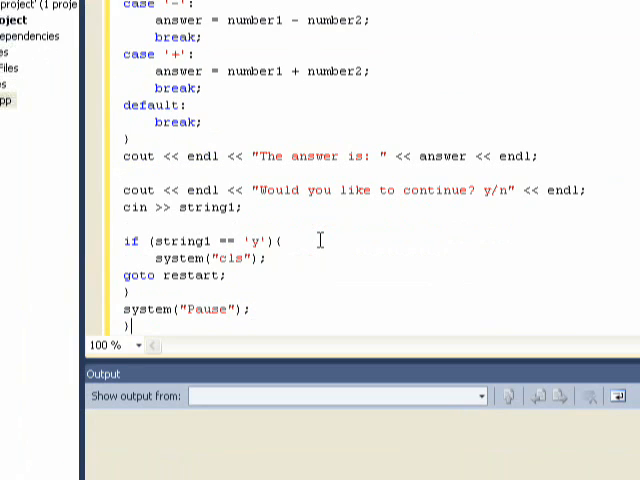
pyautogui.scroll(3)
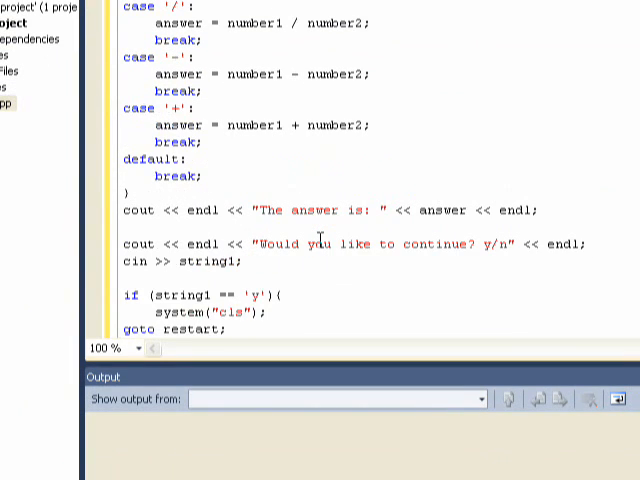
pyautogui.scroll(3)
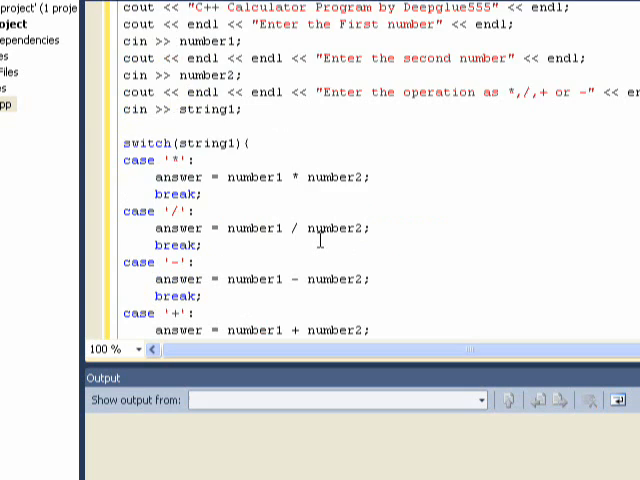
pyautogui.scroll(3)
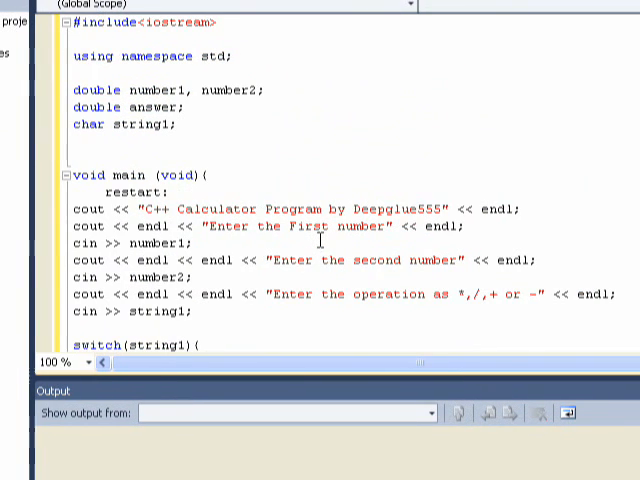
pyautogui.scroll(-3)
pyautogui.write('default:')
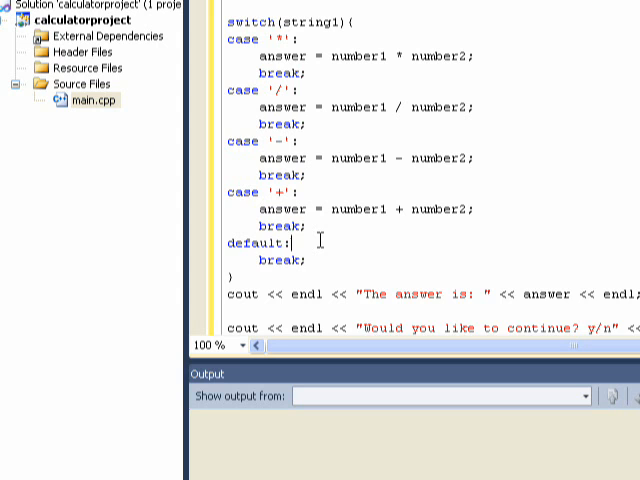
# Add a goto retry; statement in the switch's default case before its break
pyautogui.press('Enter')
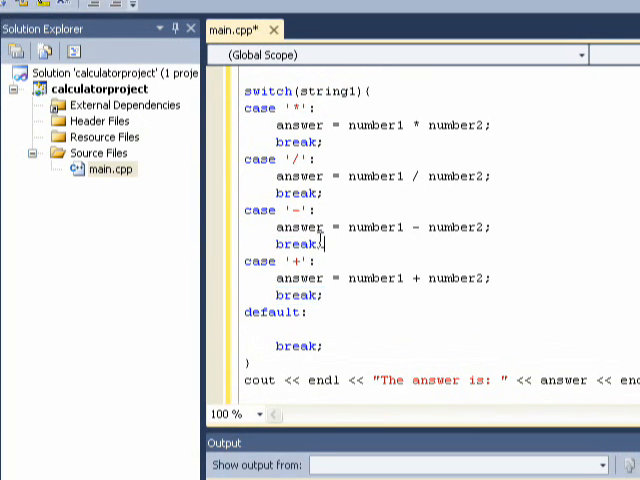
pyautogui.doubleClick(320, 240)
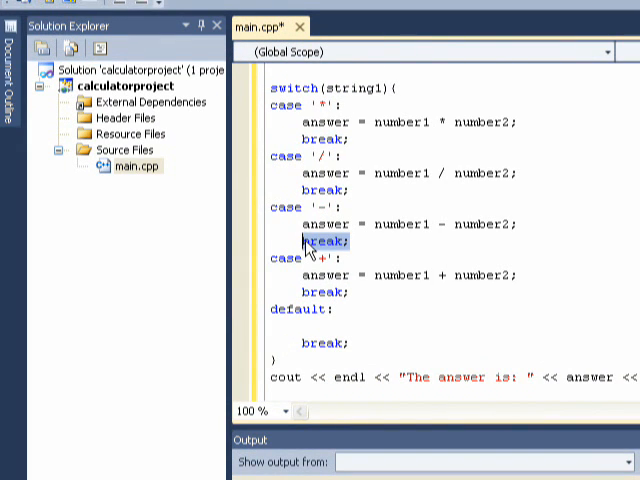
pyautogui.press('Delete')
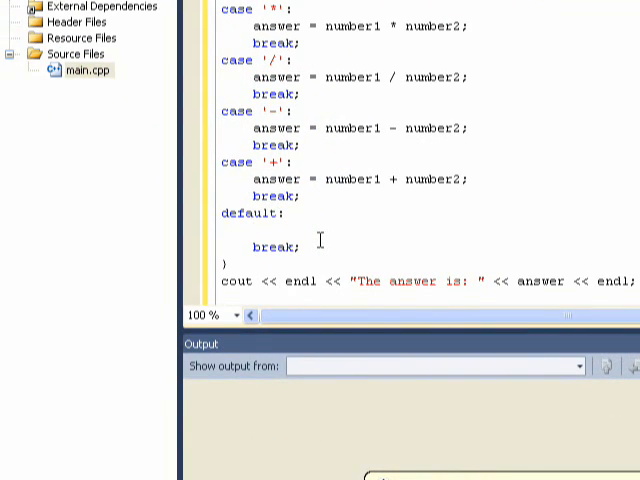
pyautogui.write('got')
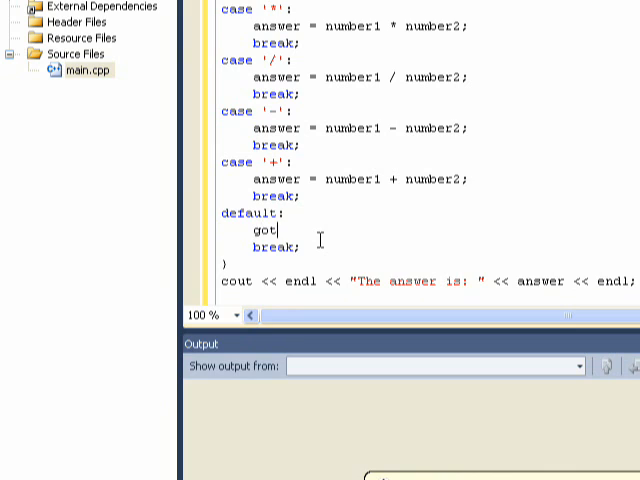
pyautogui.write('o')
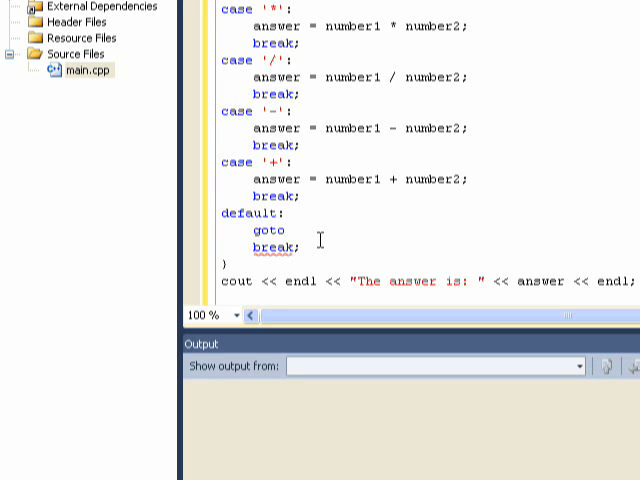
pyautogui.write('re')
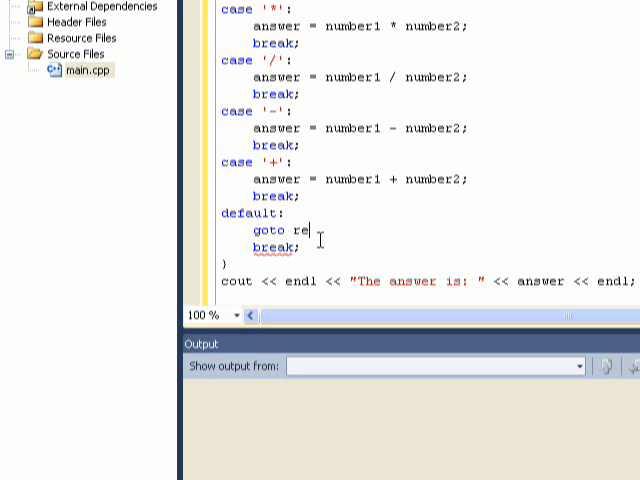
pyautogui.write('try;')
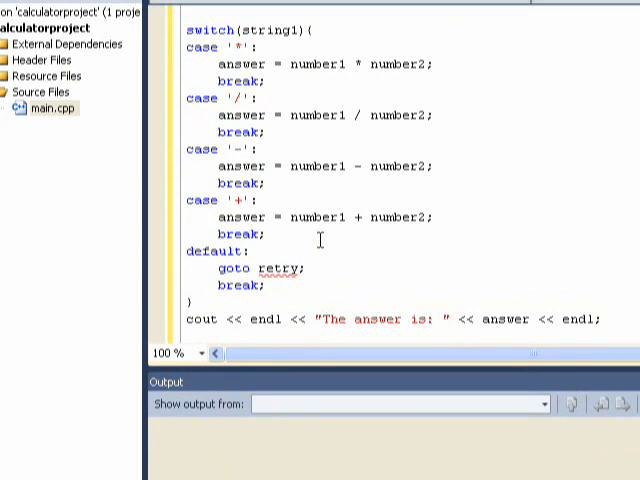
# Insert a retry1: label before the operation prompt and point the default case's goto to retry1
pyautogui.scroll(3)
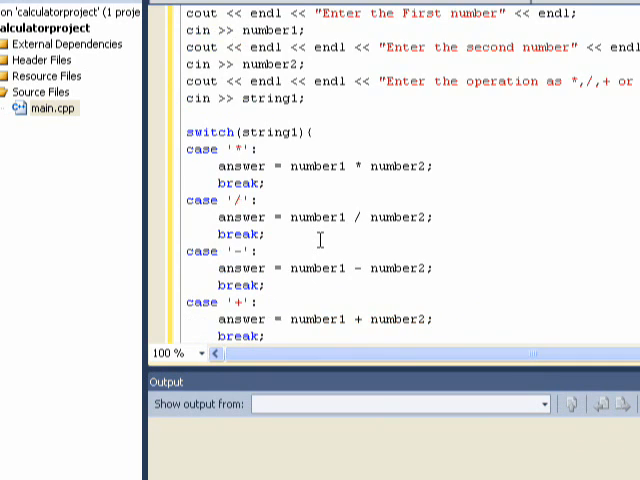
pyautogui.scroll(3)
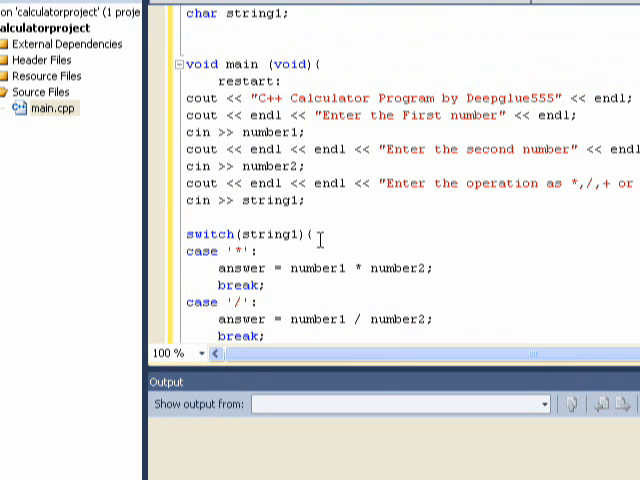
pyautogui.scroll(3)
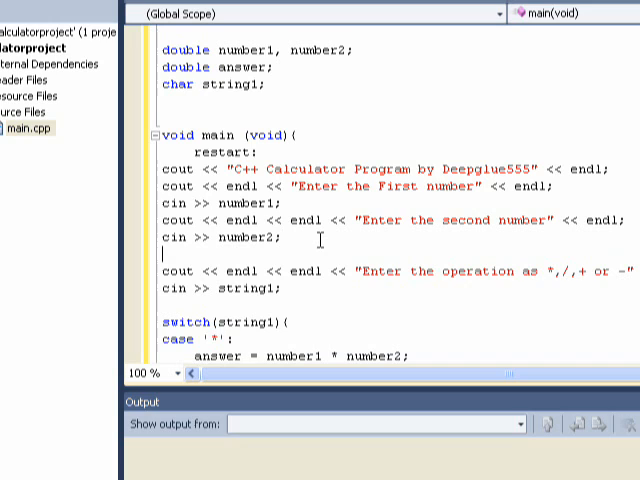
pyautogui.write('retry1:')
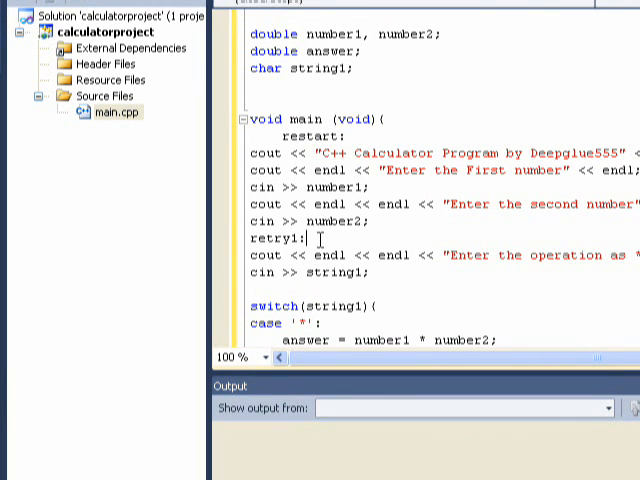
pyautogui.scroll(-3)
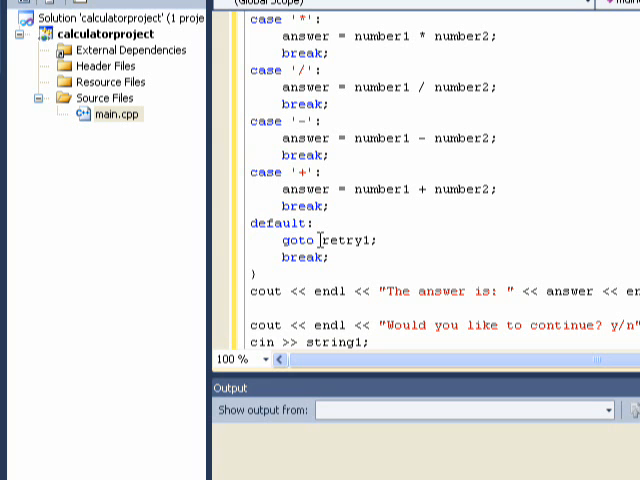
pyautogui.scroll(3)
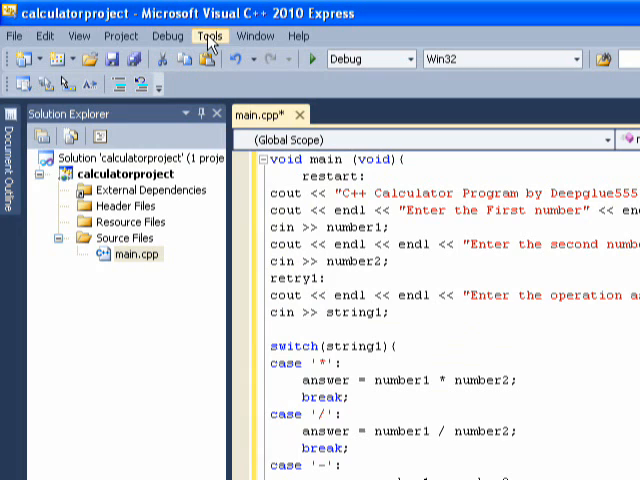
# Save main.cpp and build the solution from the Debug menu
pyautogui.click(14, 36)
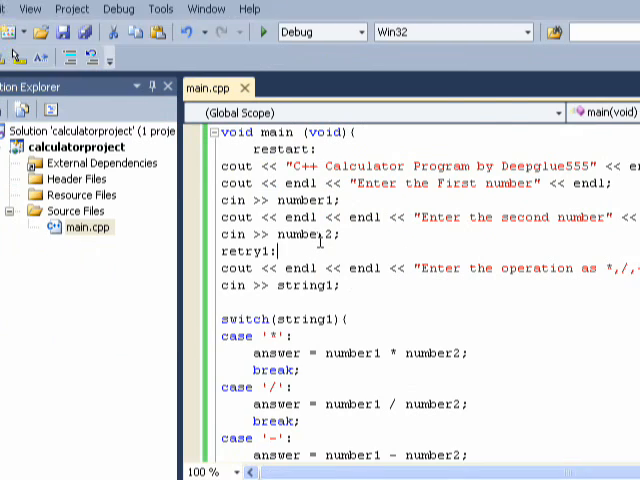
pyautogui.scroll(-3)
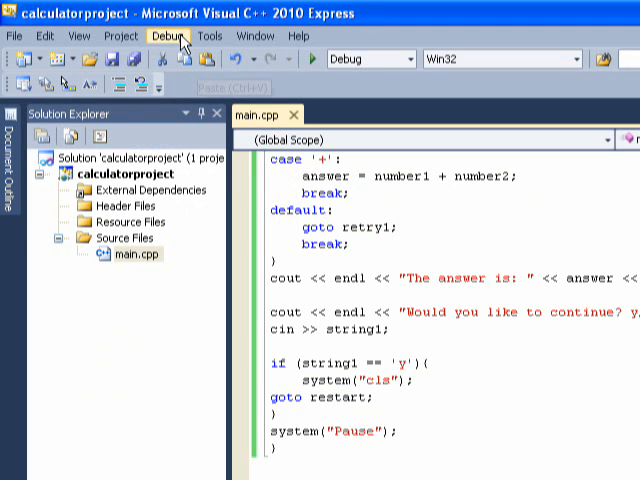
pyautogui.click(164, 36)
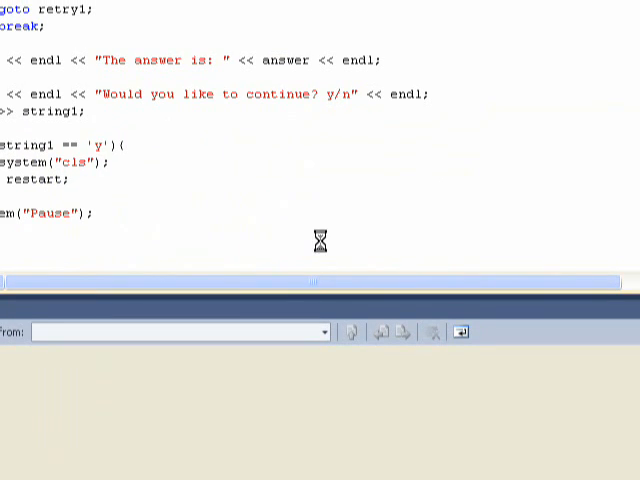
pyautogui.moveTo(322, 250)
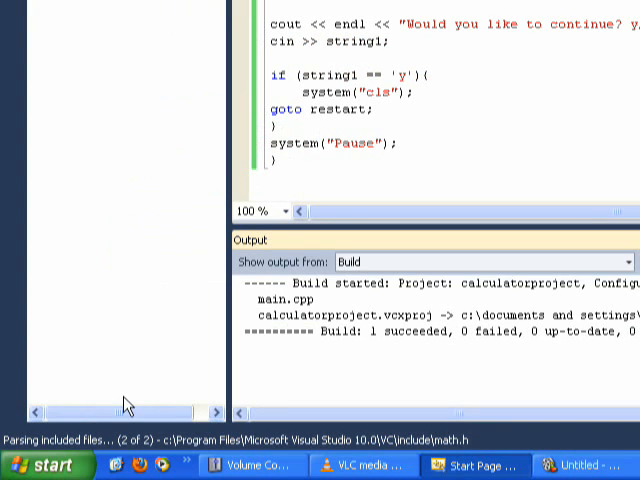
# Browse from My Documents to the calculatorproject folder under Visual Studio 2010\Projects
pyautogui.click(40, 464)
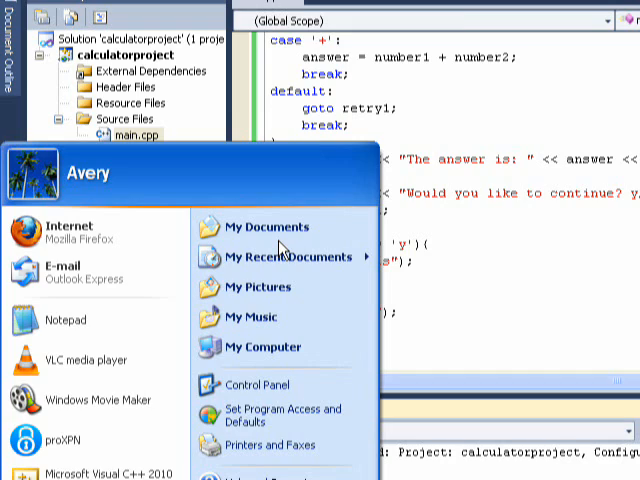
pyautogui.click(268, 228)
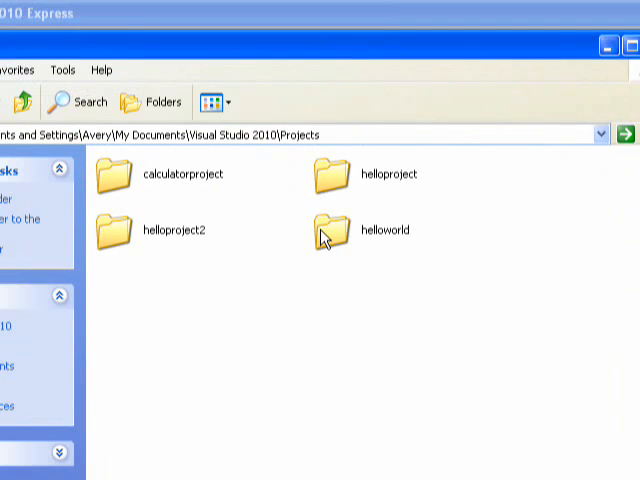
pyautogui.click(168, 174)
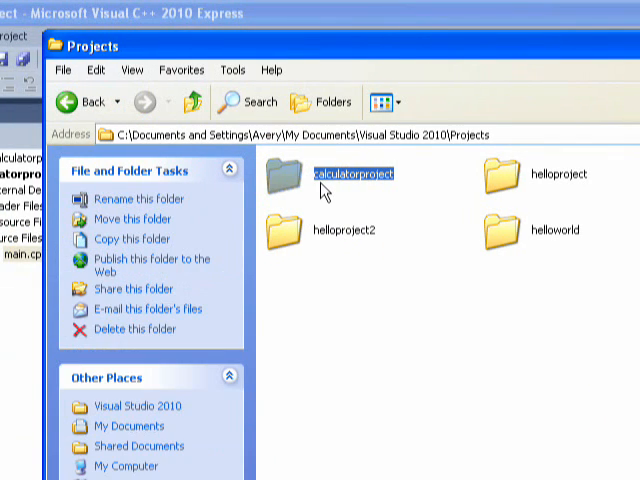
pyautogui.doubleClick(342, 172)
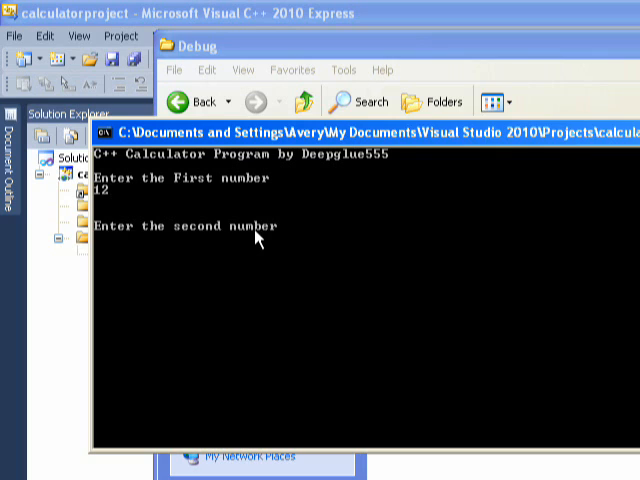
# Run the calculator with 12 and 12, try invalid operation h, multiply to get 144, and answer y to restart
pyautogui.write('12')
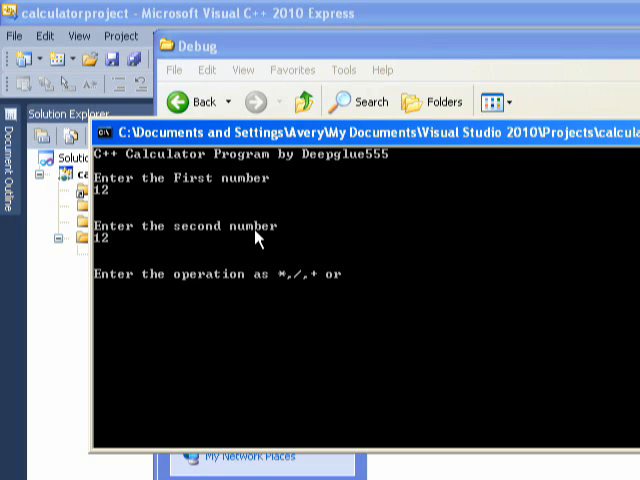
pyautogui.write('-')
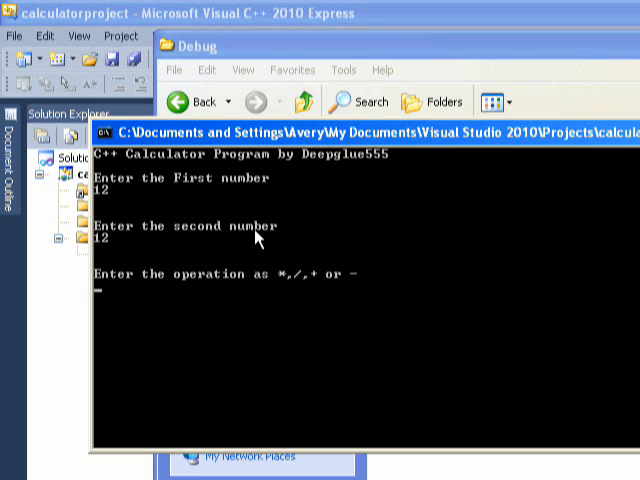
pyautogui.write('h')
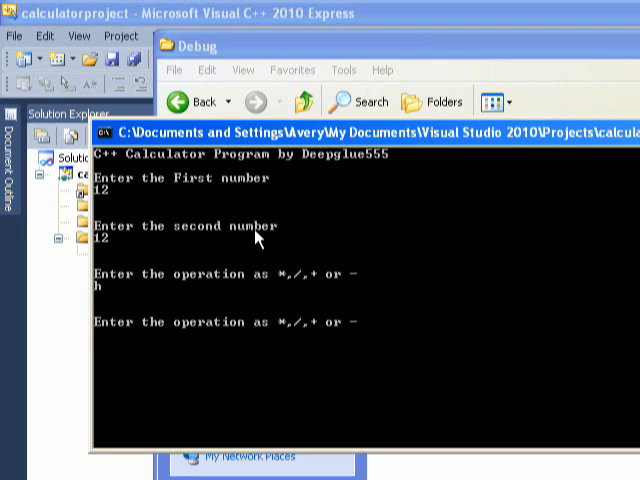
pyautogui.write('*')
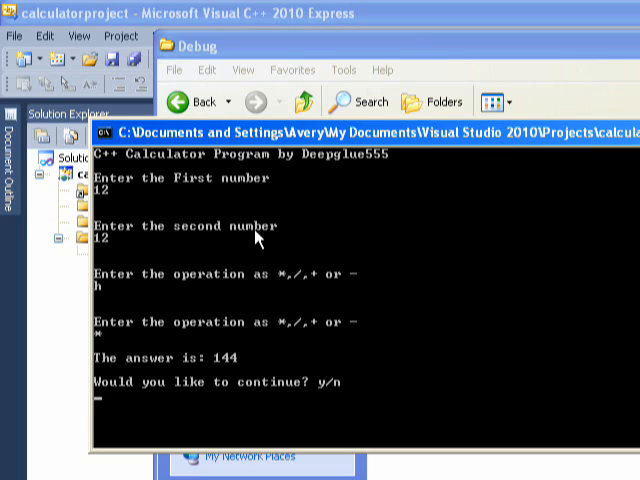
pyautogui.write('y')
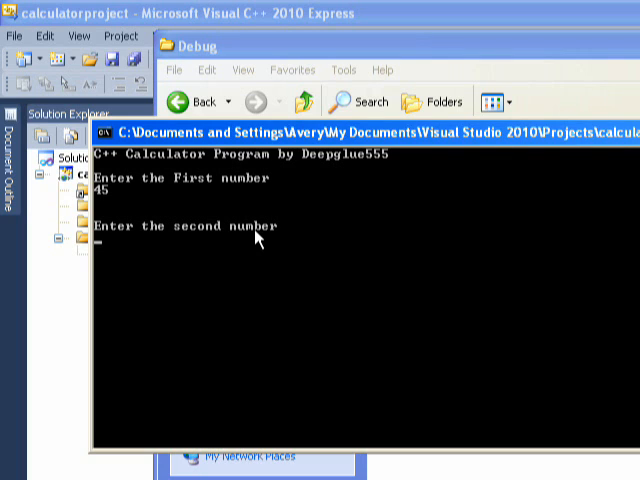
# Multiply 45 by 45 to get 2025, then answer y to restart the calculator
pyautogui.write('45')
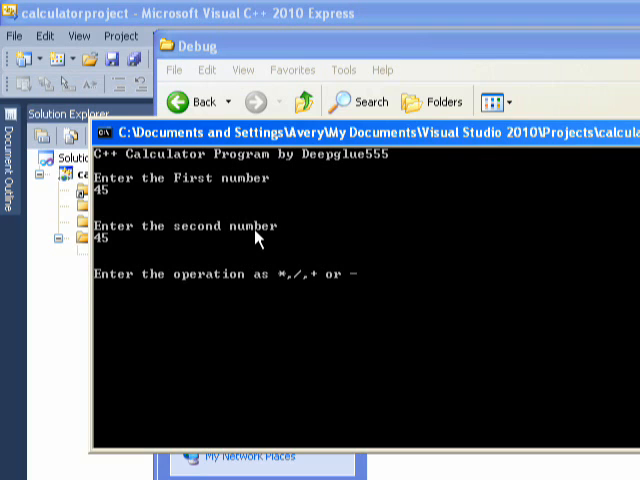
pyautogui.write('*')
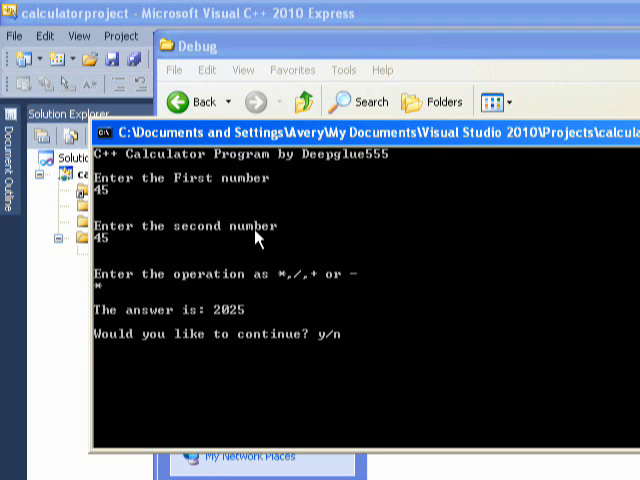
pyautogui.write('y')
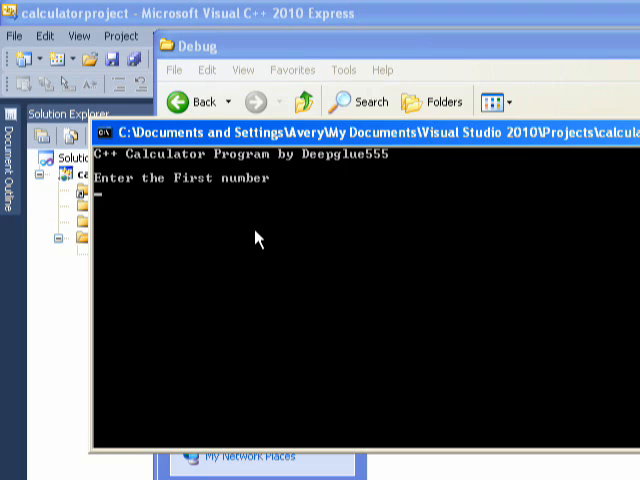
# Enter 2.333 as the first number and 1.597 as the second
pyautogui.write('2.333')
pyautogui.write('1')
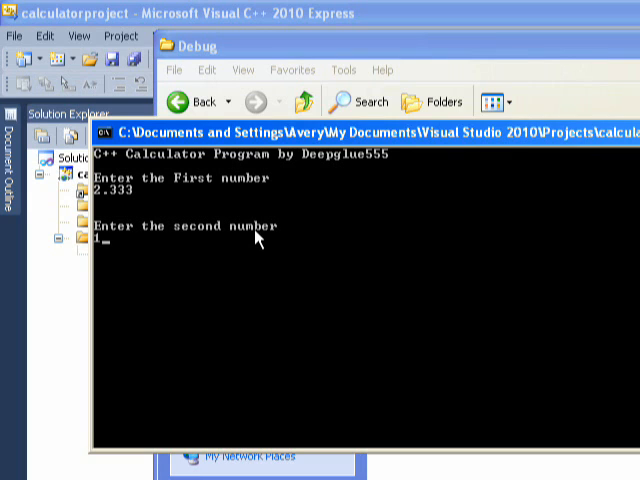
pyautogui.write('.59')
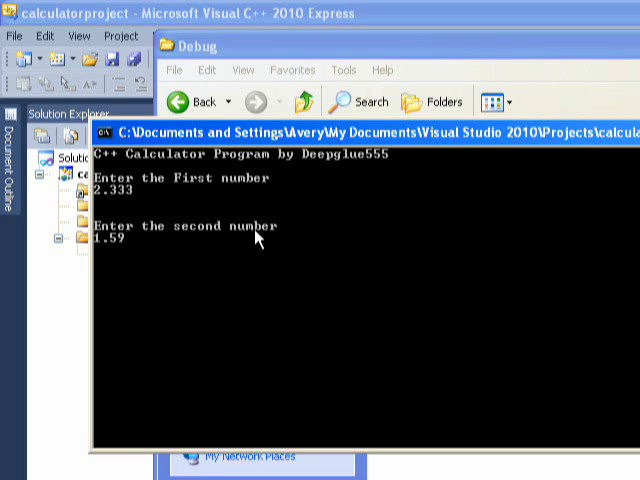
pyautogui.press('Return')
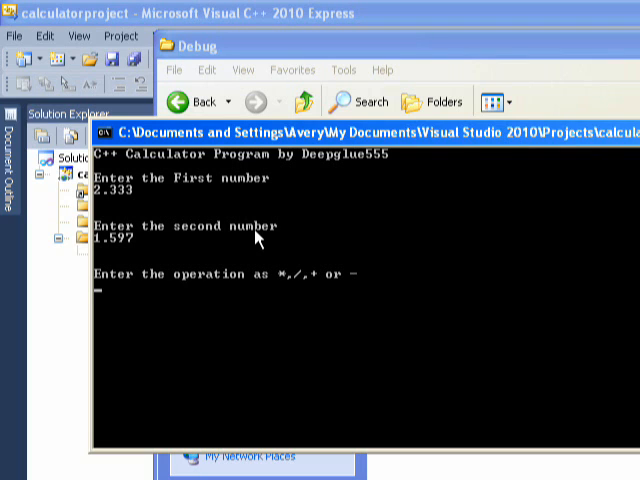
# Try invalid operations 'gh' and 'jkyu', divide to get 1.46086, then answer n to quit
pyautogui.write('gh')
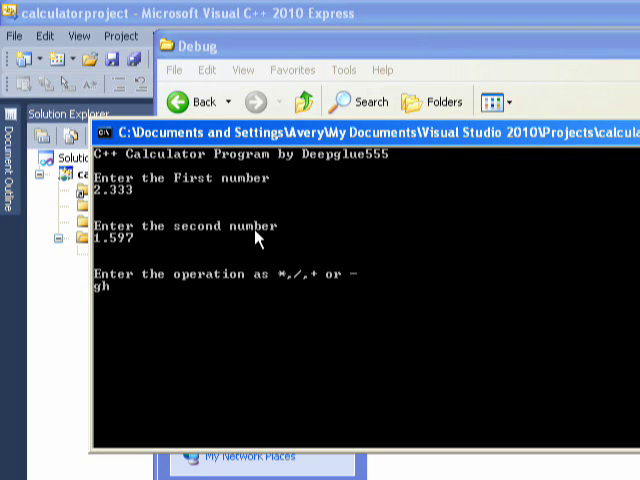
pyautogui.write('jkyu')
pyautogui.write('/')
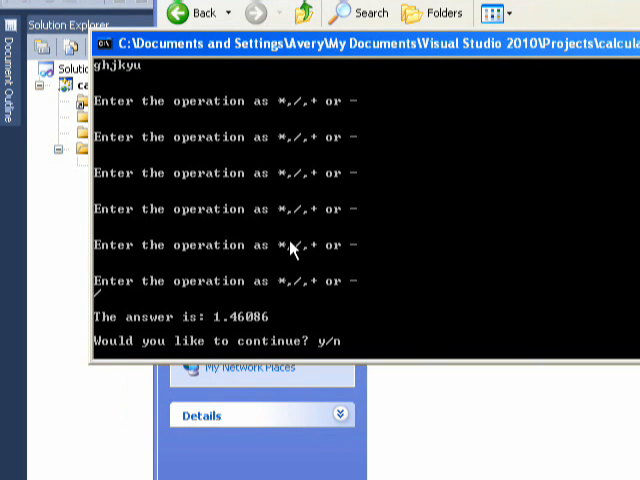
pyautogui.write('n')
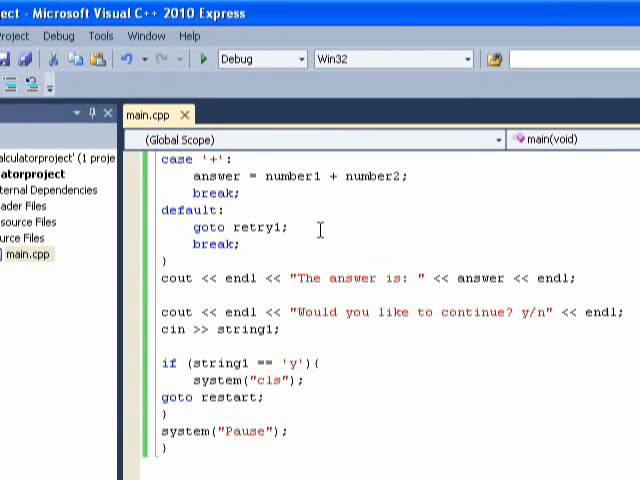
# Place the cursor on the goto retry1 line back in main.cpp
pyautogui.click(284, 228)
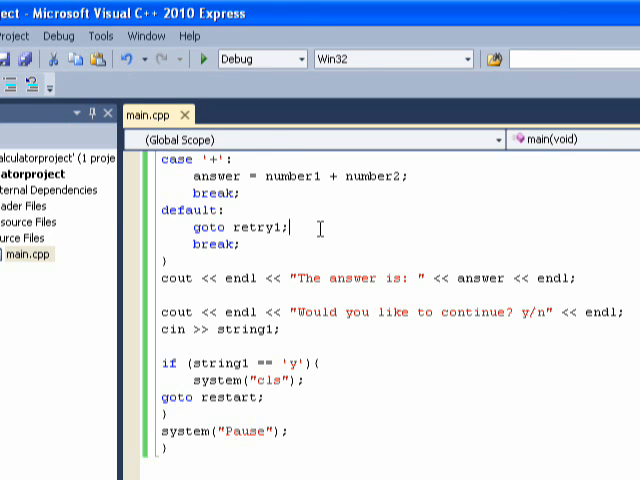